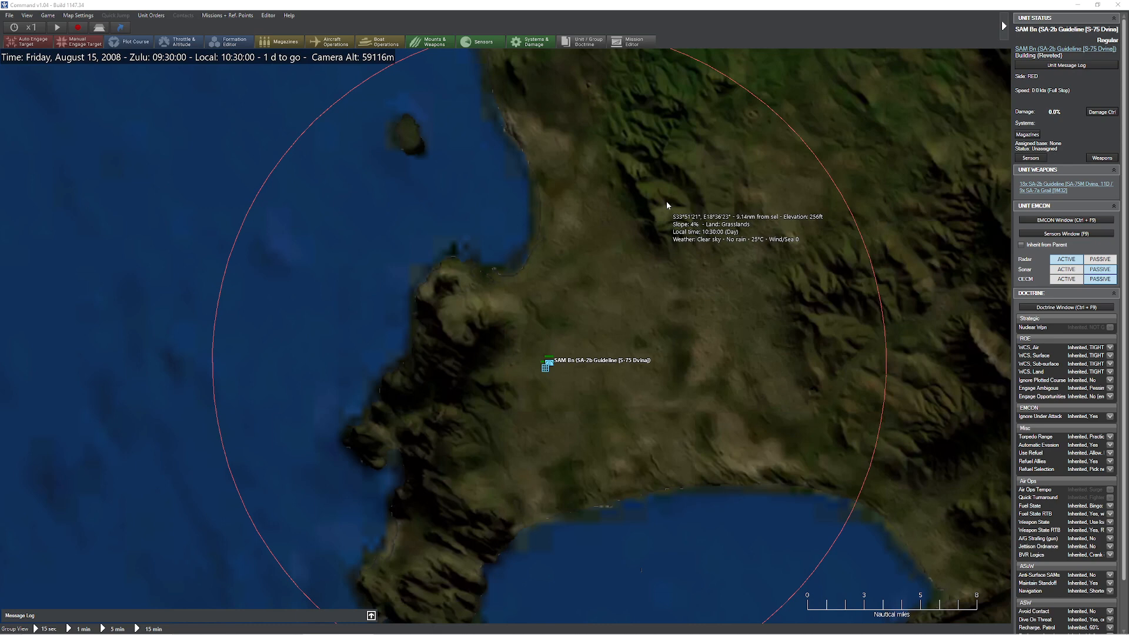
mouse_move(638, 344)
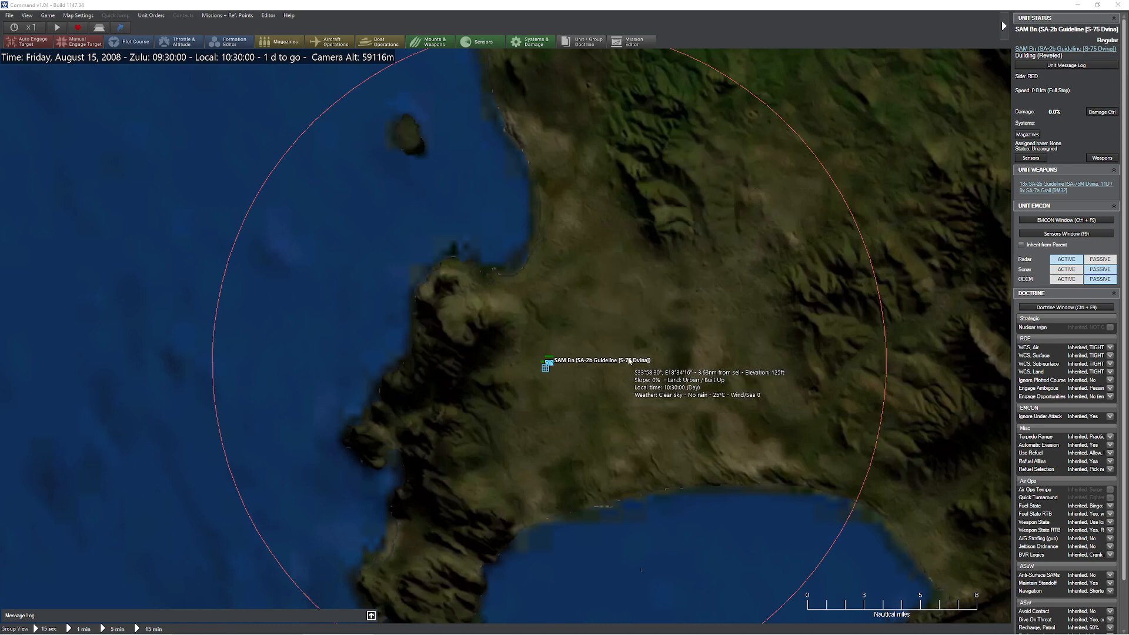
mouse_move(624, 364)
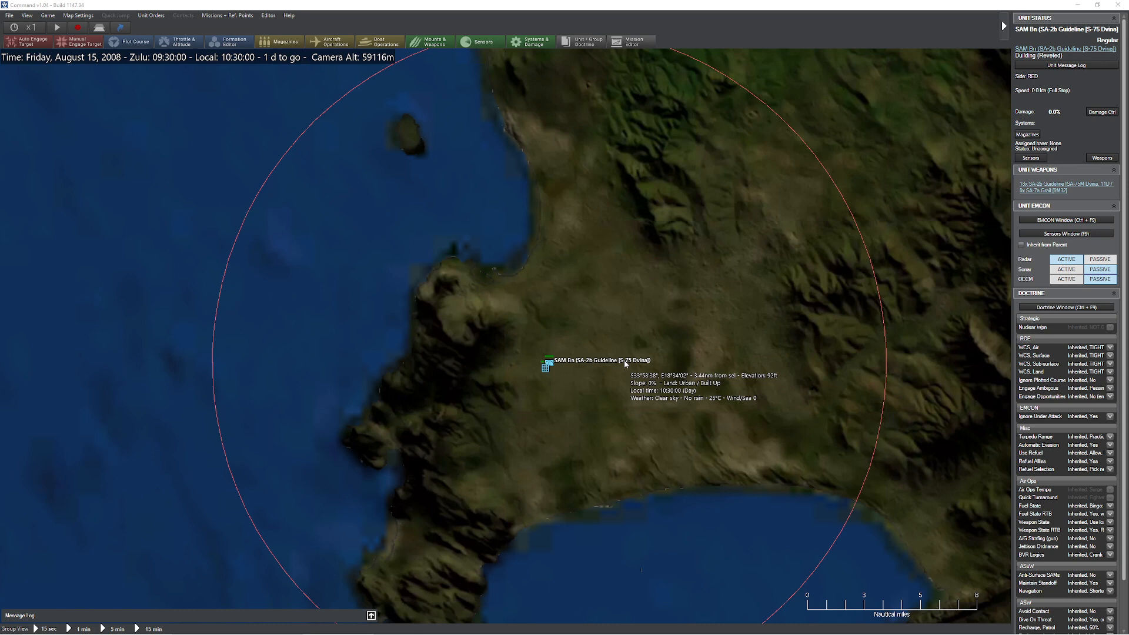
- Expand the docked message log bar so its event list shows over the map
left_click(371, 615)
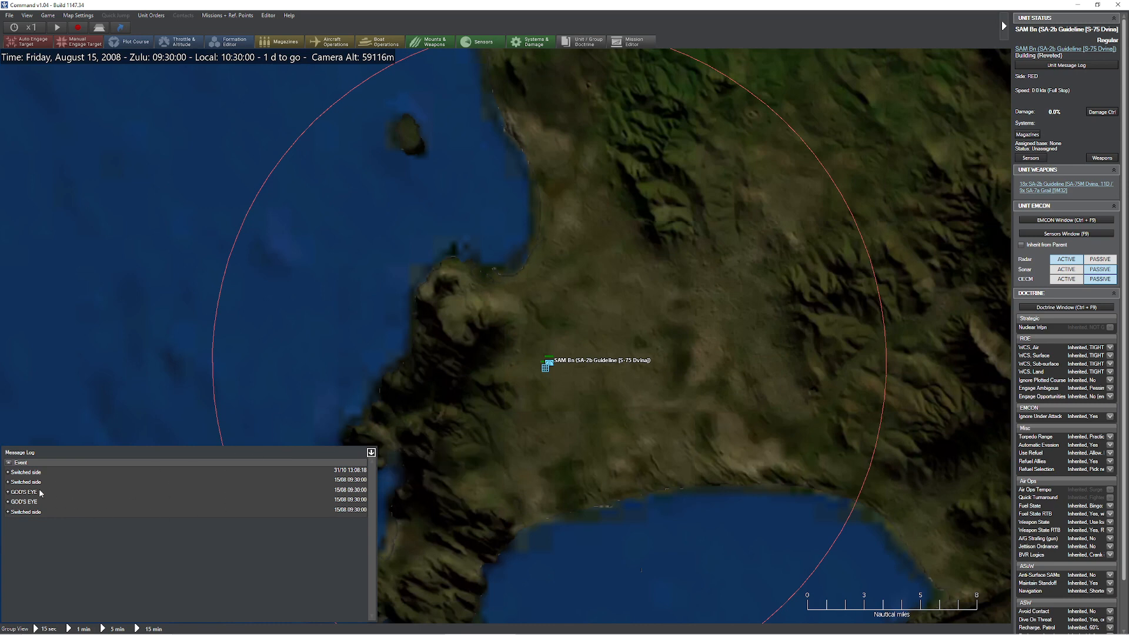
mouse_move(155, 497)
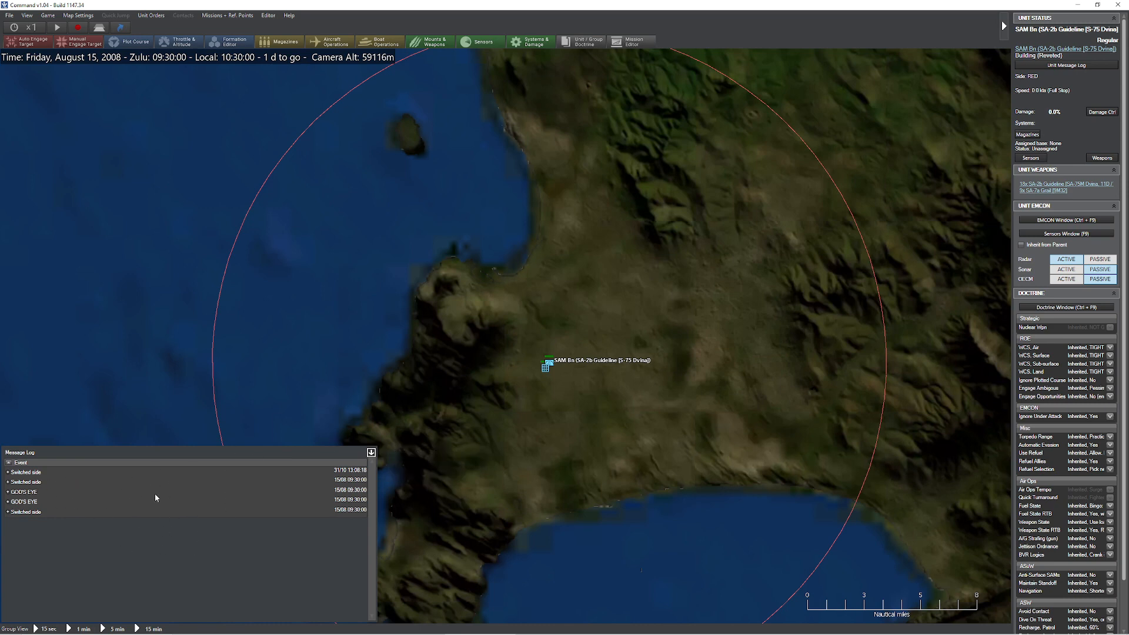
mouse_move(167, 495)
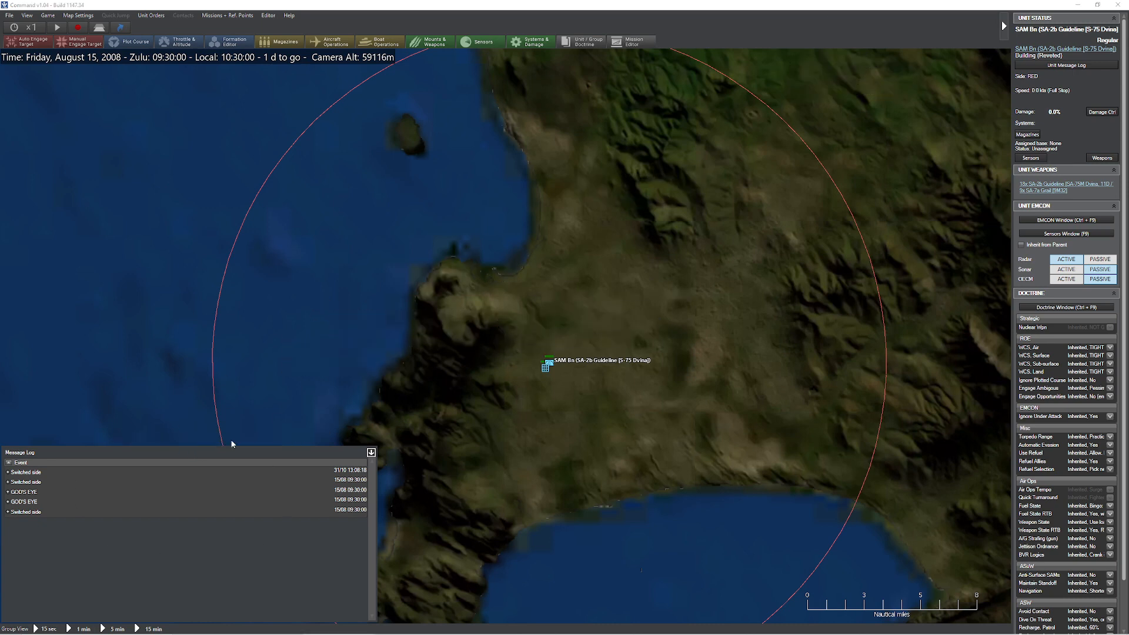
mouse_move(326, 315)
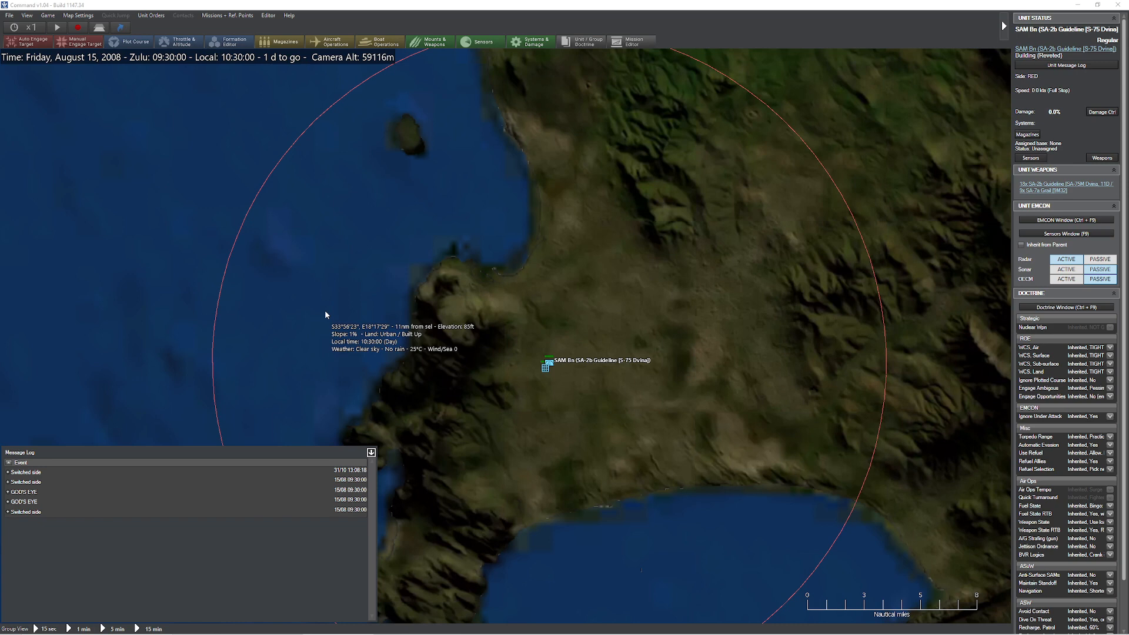
- Enable 'Message log in separate window' in the Game Options General settings
left_click(47, 15)
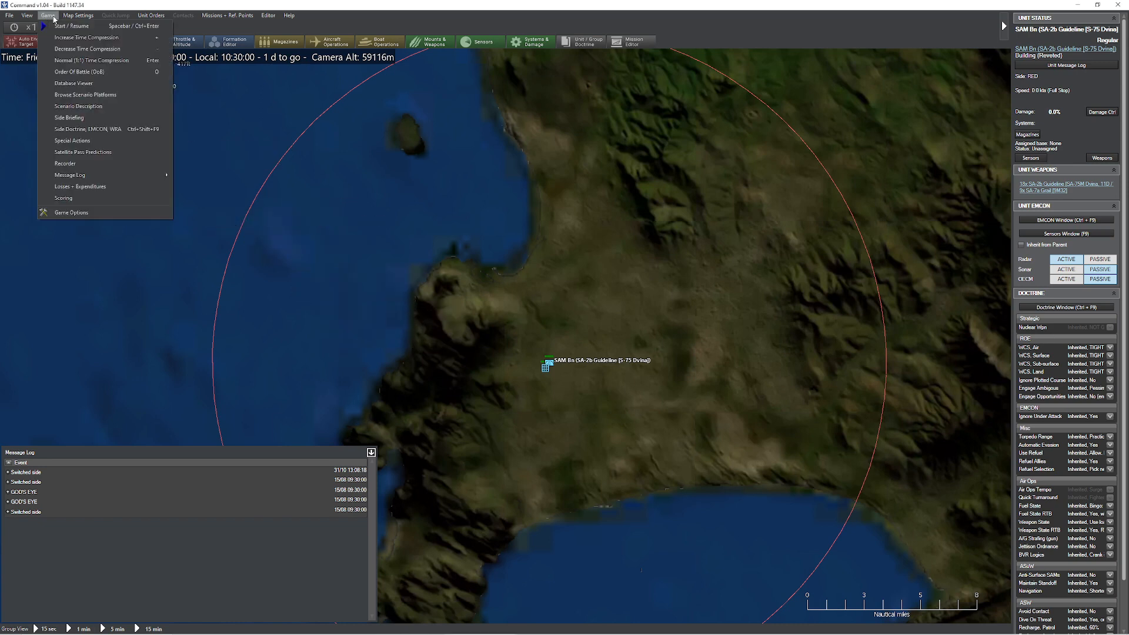
left_click(71, 212)
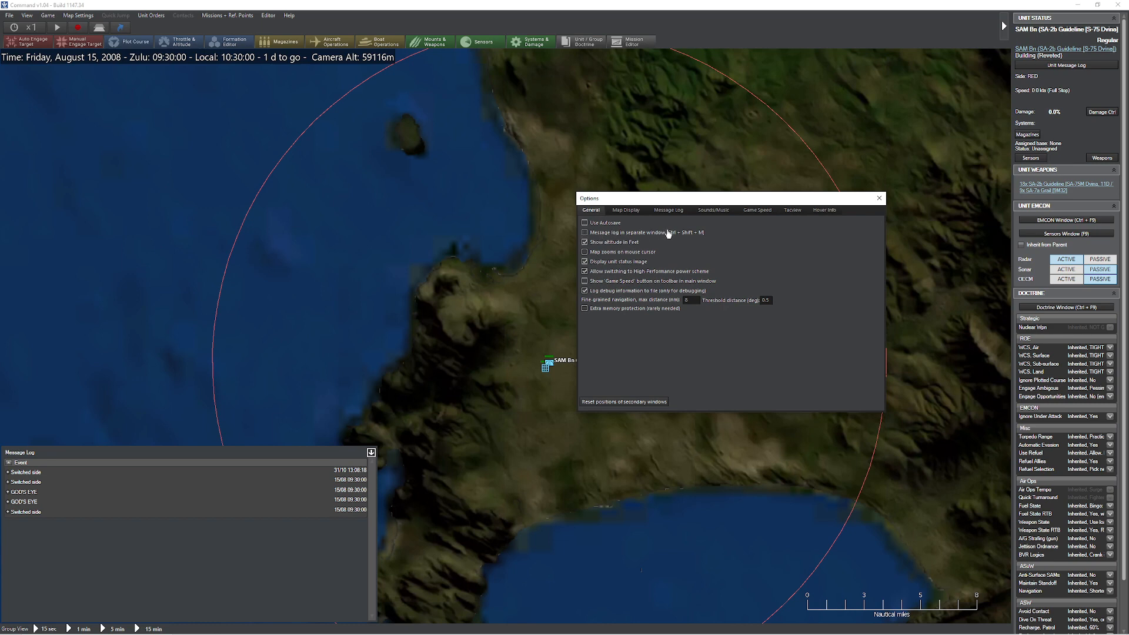
mouse_move(672, 235)
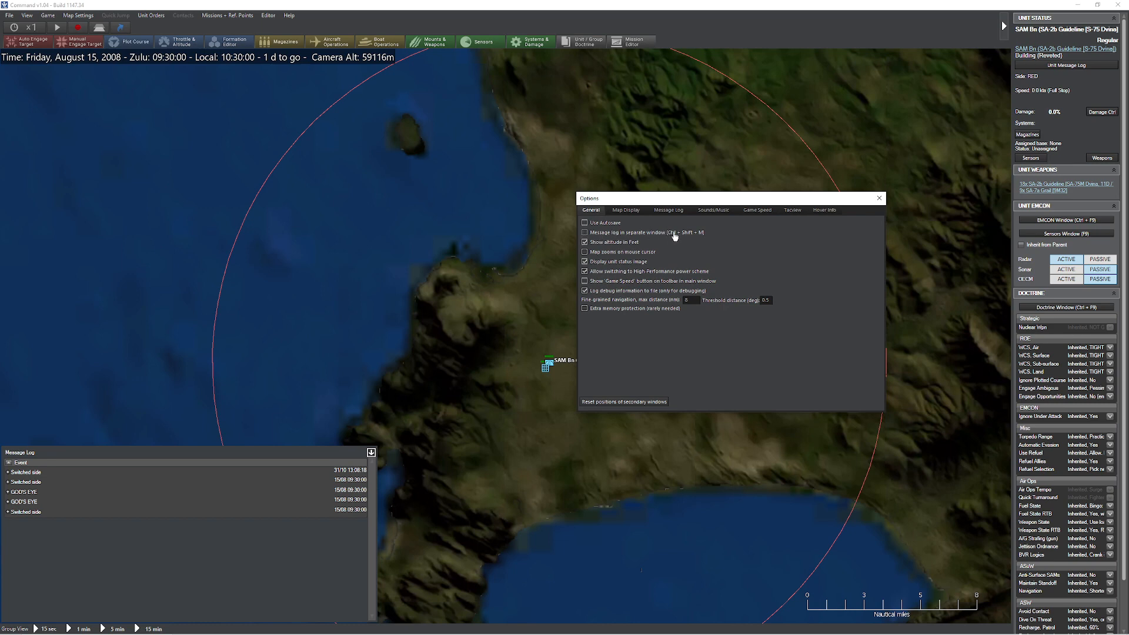
left_click(878, 197)
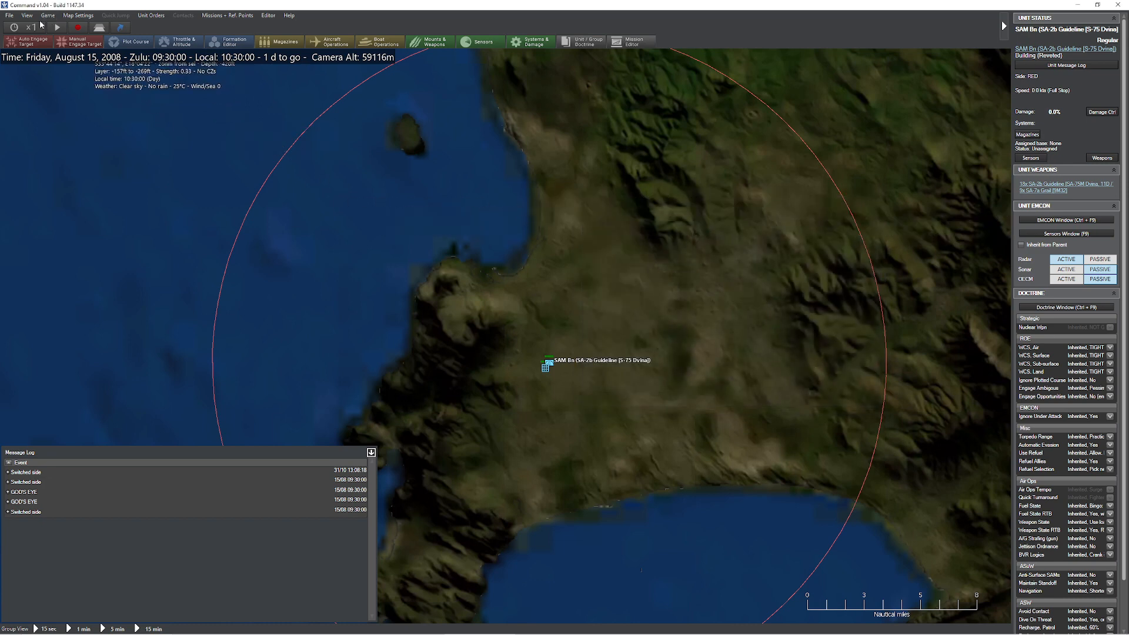
- Bring up the message log as its own 'Message Log - Interactive view' window
left_click(27, 15)
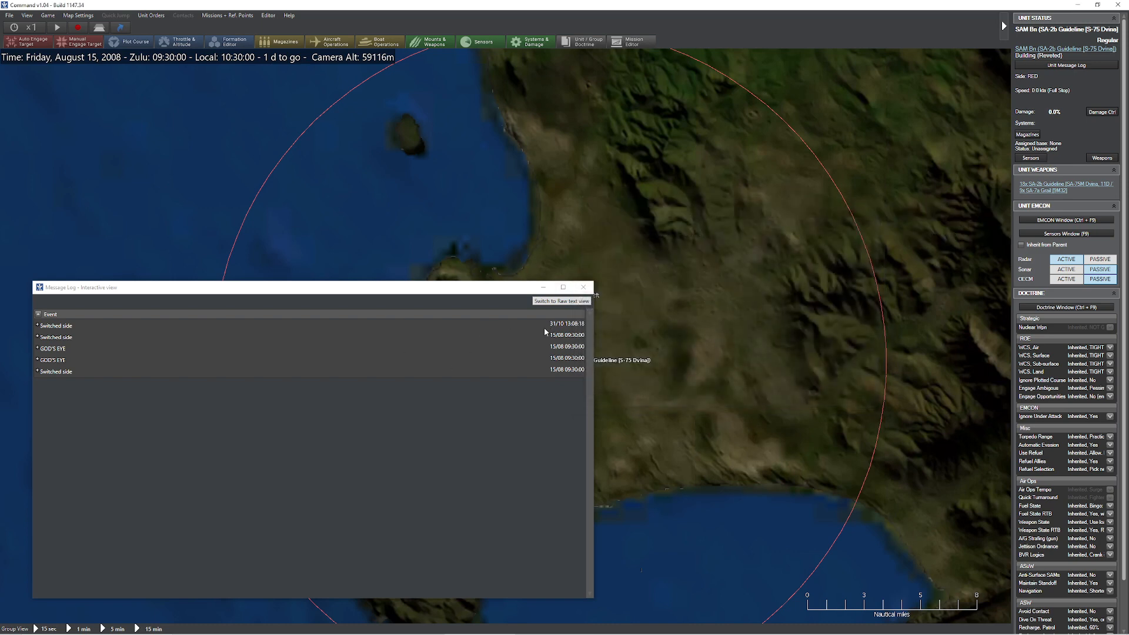
mouse_move(418, 399)
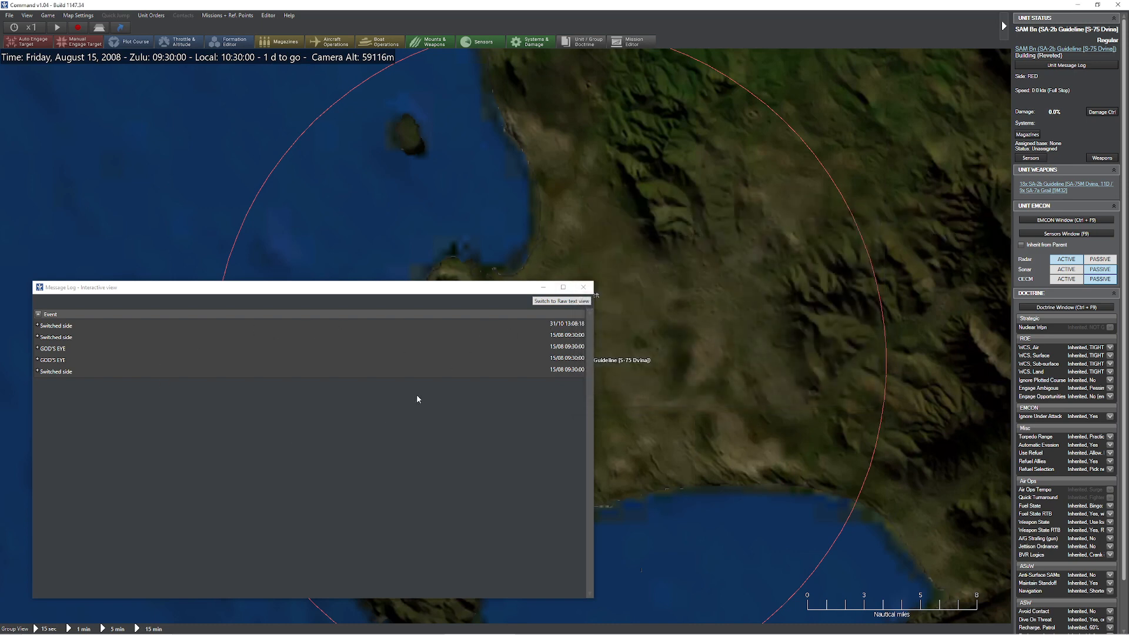
- Switch the detached log to raw text view and filter its entries by 'RED'
left_click(561, 300)
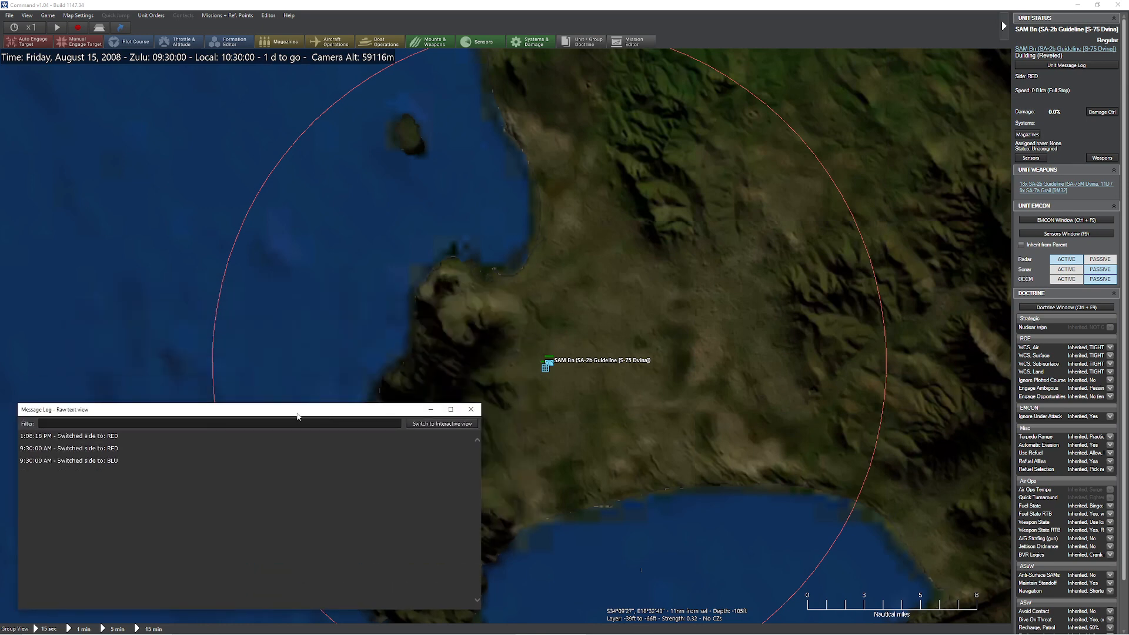
mouse_move(159, 438)
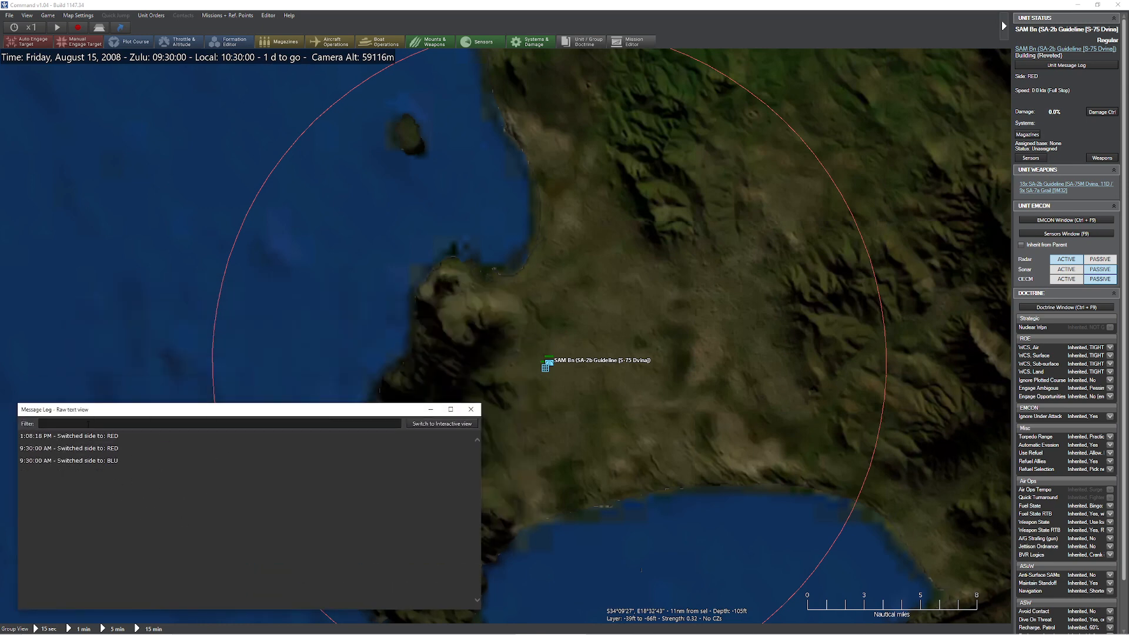
type("RED")
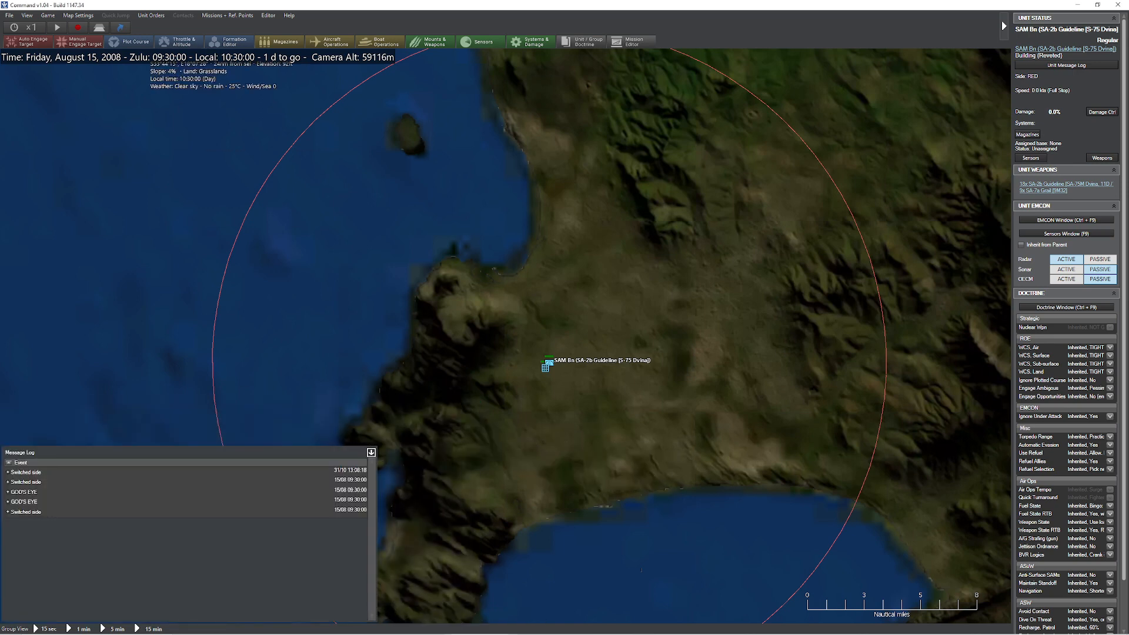
- Reopen Game Options, with the interactive message log window appearing in front
left_click(47, 15)
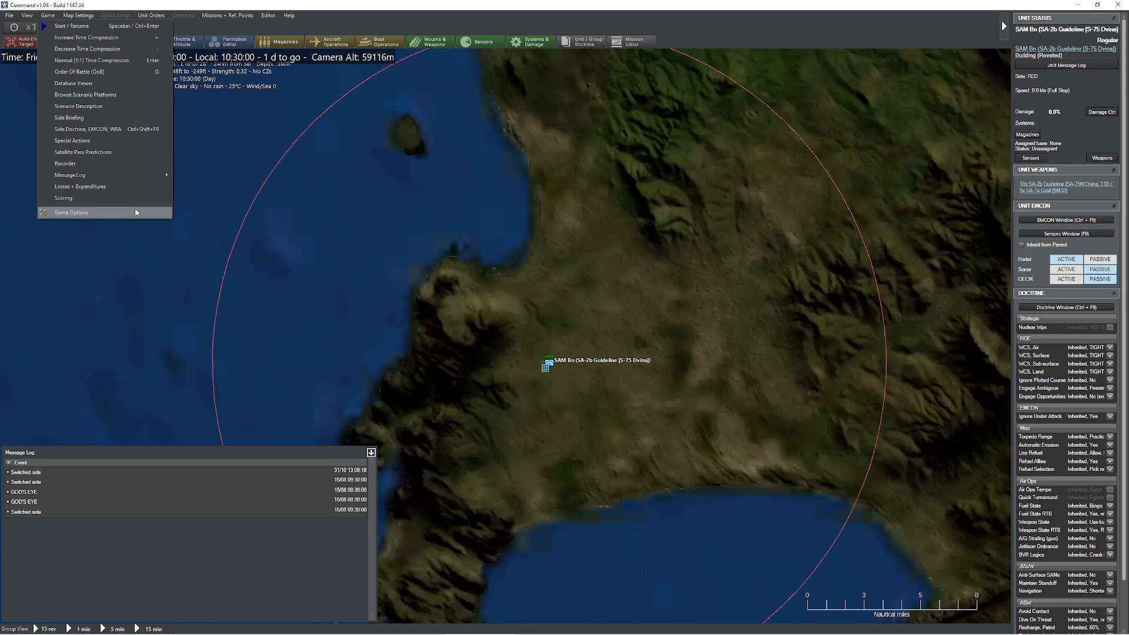
left_click(69, 174)
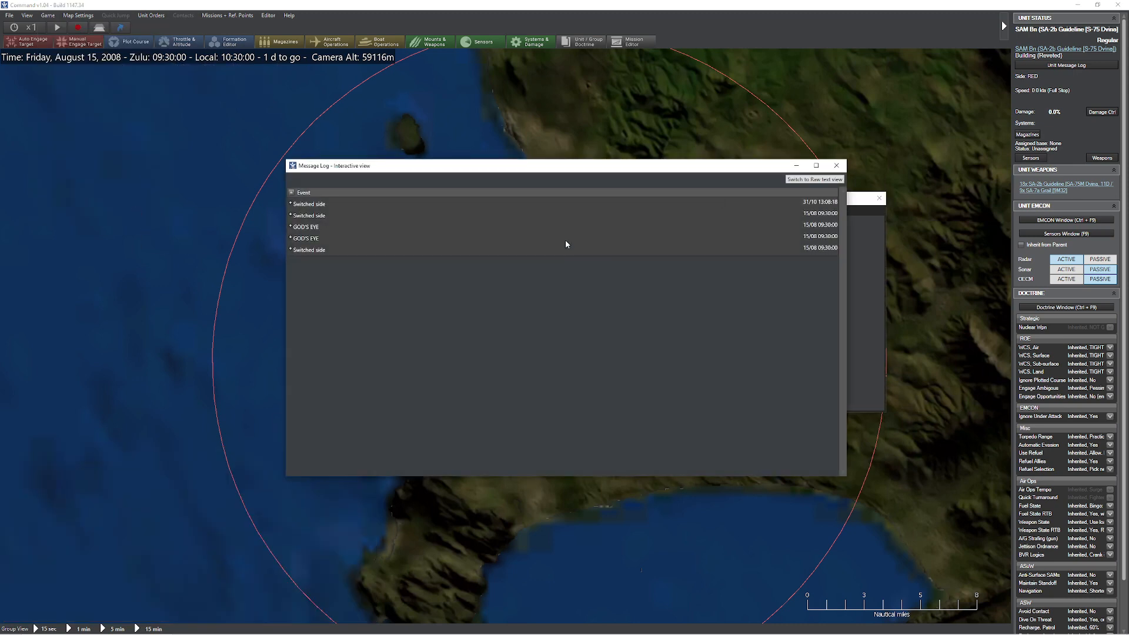
- Close the separate message log window, leaving the map and unit panel
left_click(814, 178)
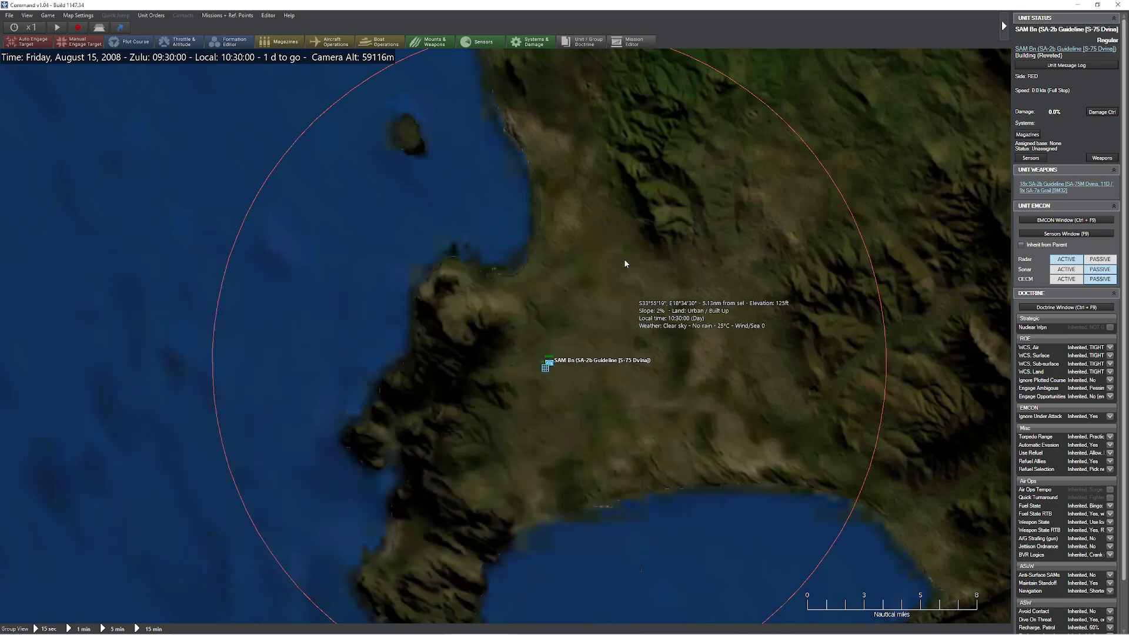
mouse_move(611, 251)
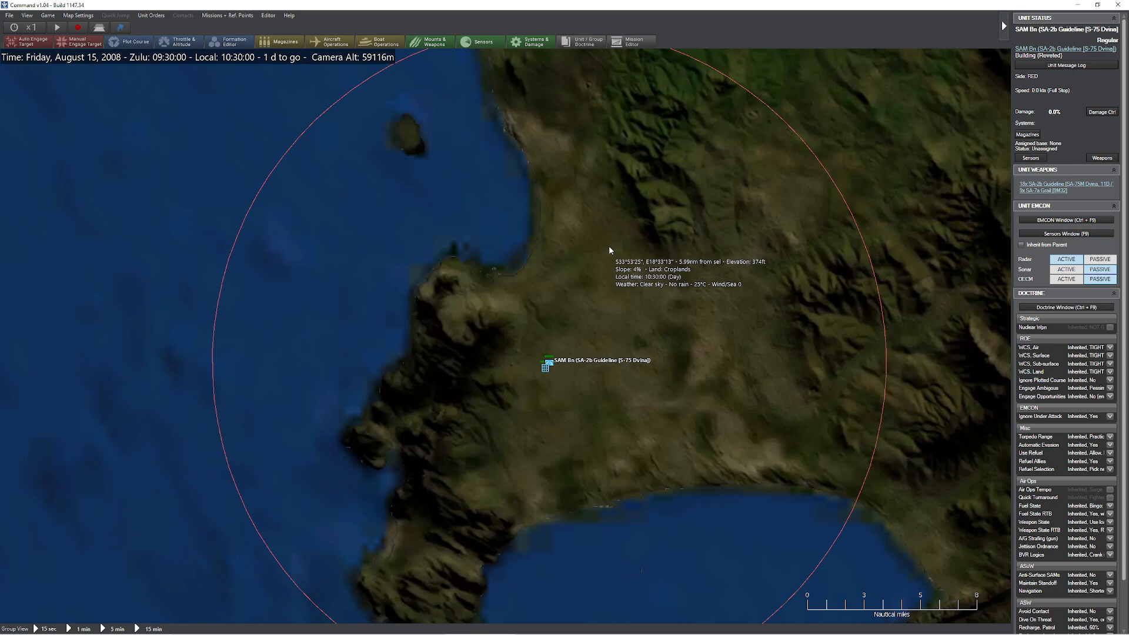